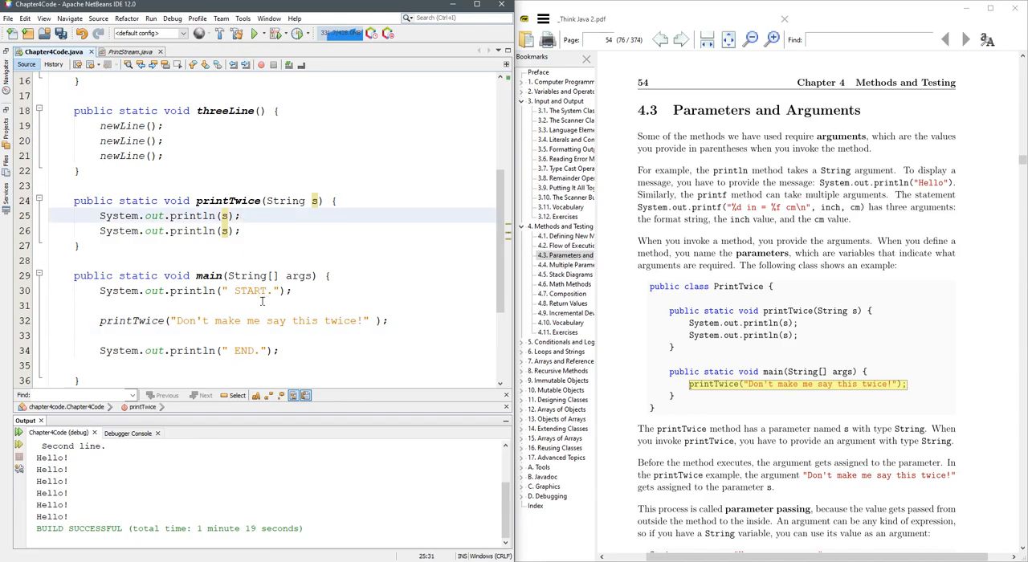
Scroll the Output window to view the message printed twice between START and END.
{"action": "scroll", "scroll_direction": "down", "scroll_amount": 3}
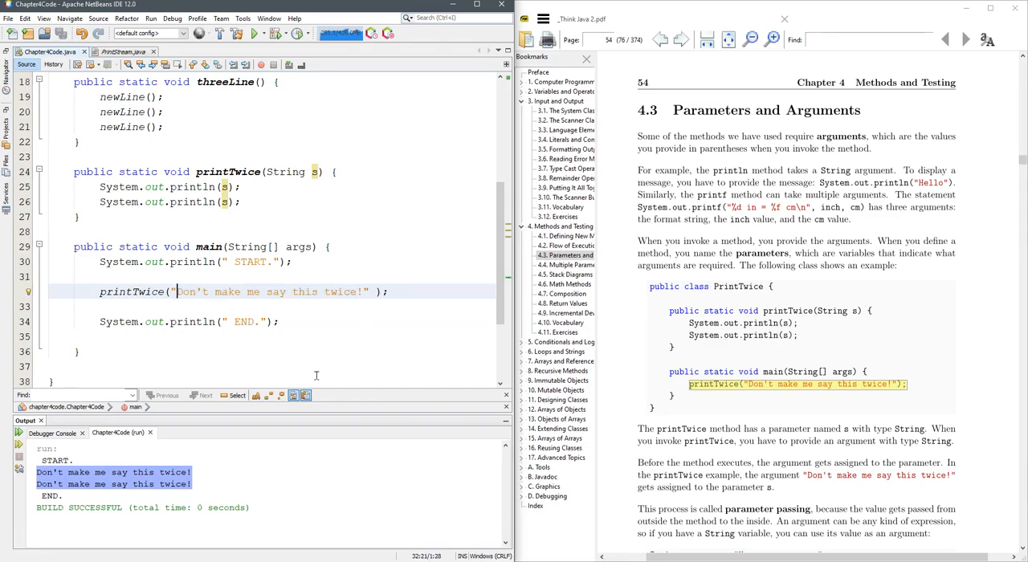
Replace the printTwice message with "Java is fun!" and begin concatenating with +.
{"action": "double_click", "coordinate": [273, 292]}
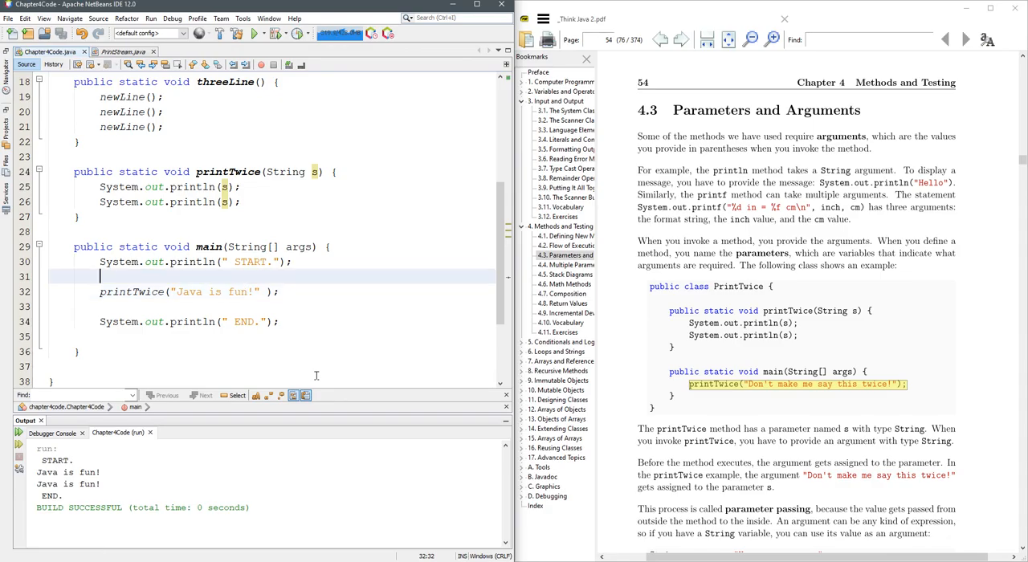
{"action": "type", "text": "+"}
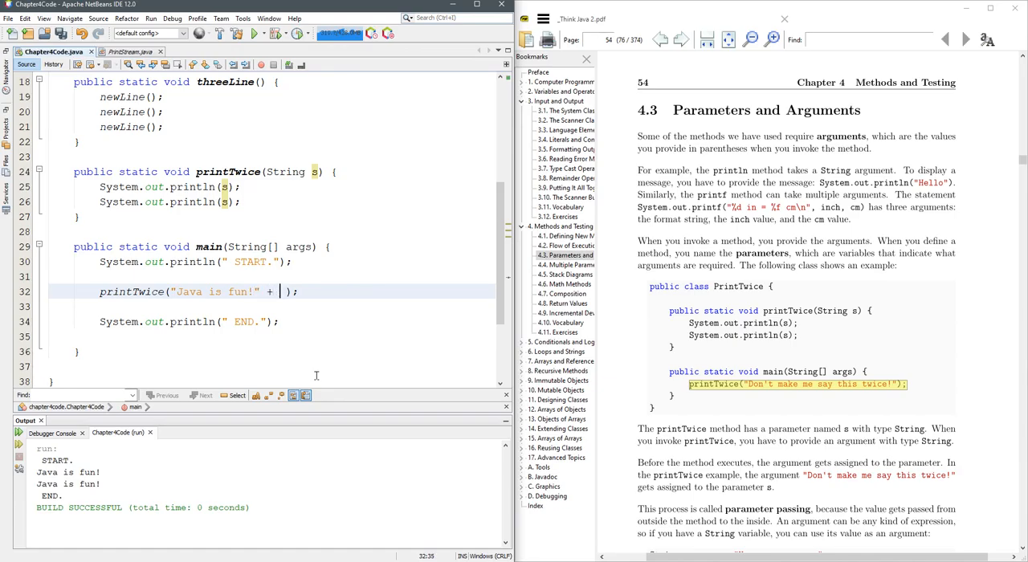
Make the argument "Java is fun!" + 15 so the run prints Java is fun!15 twice.
{"action": "type", "text": "15"}
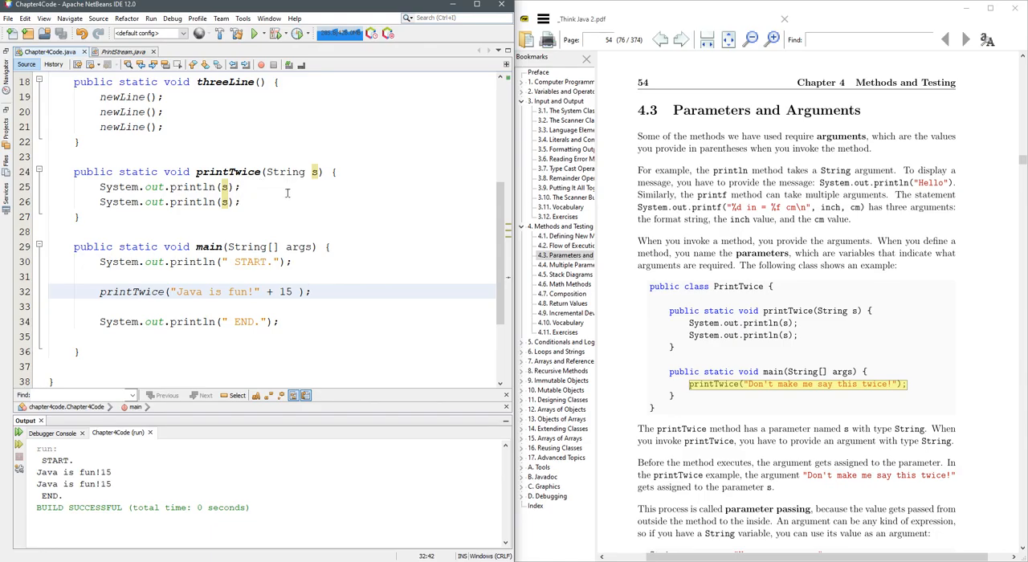
{"action": "mouse_move", "coordinate": [261, 170]}
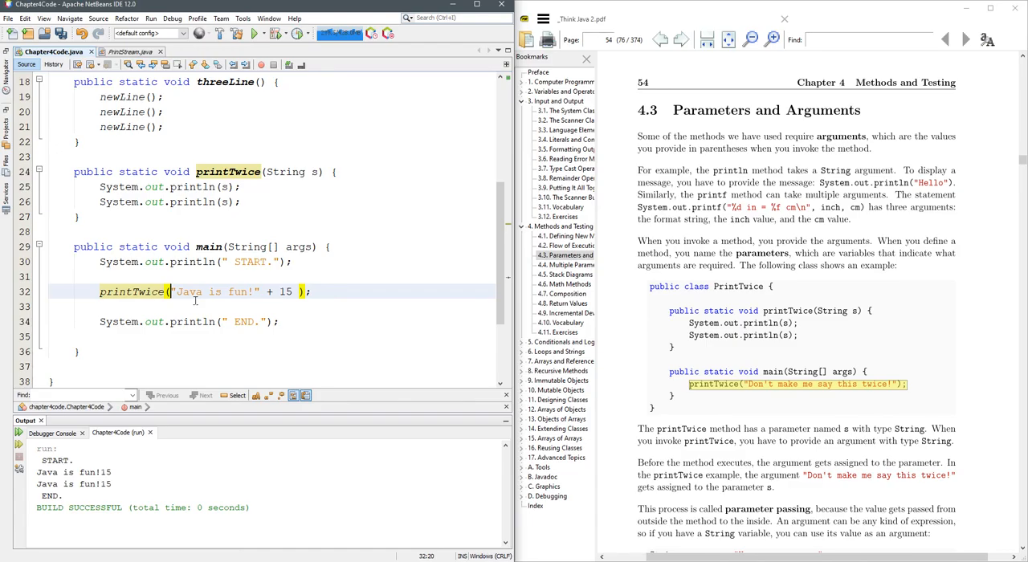
{"action": "mouse_move", "coordinate": [294, 276]}
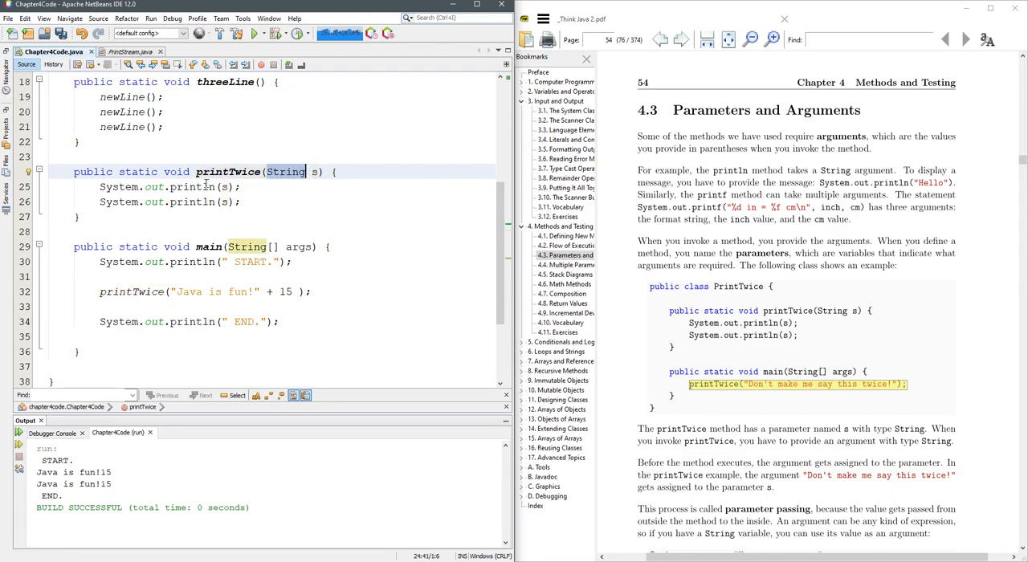
Change the printTwice parameter type from String to int.
{"action": "type", "text": "int"}
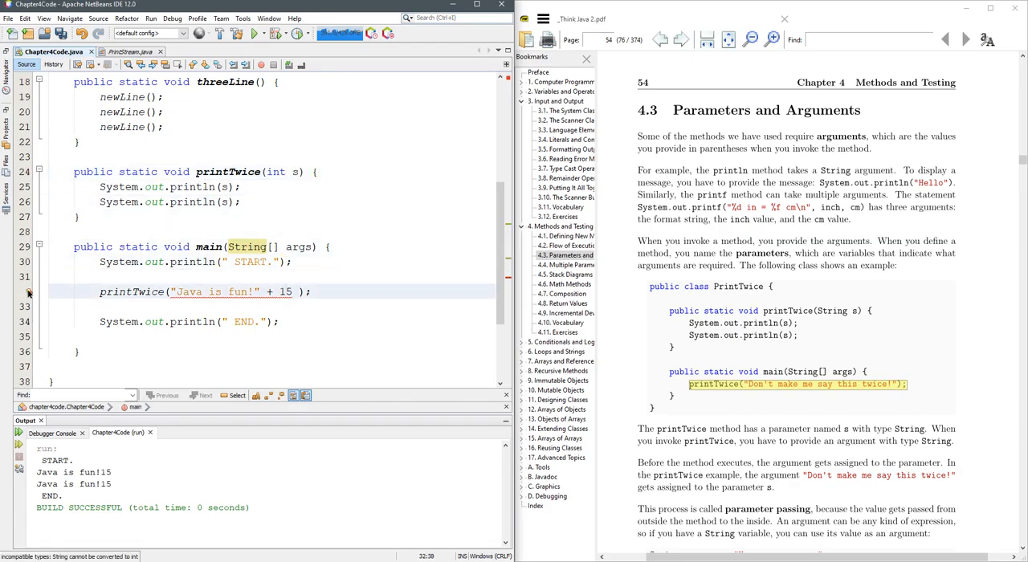
{"action": "mouse_move", "coordinate": [29, 293]}
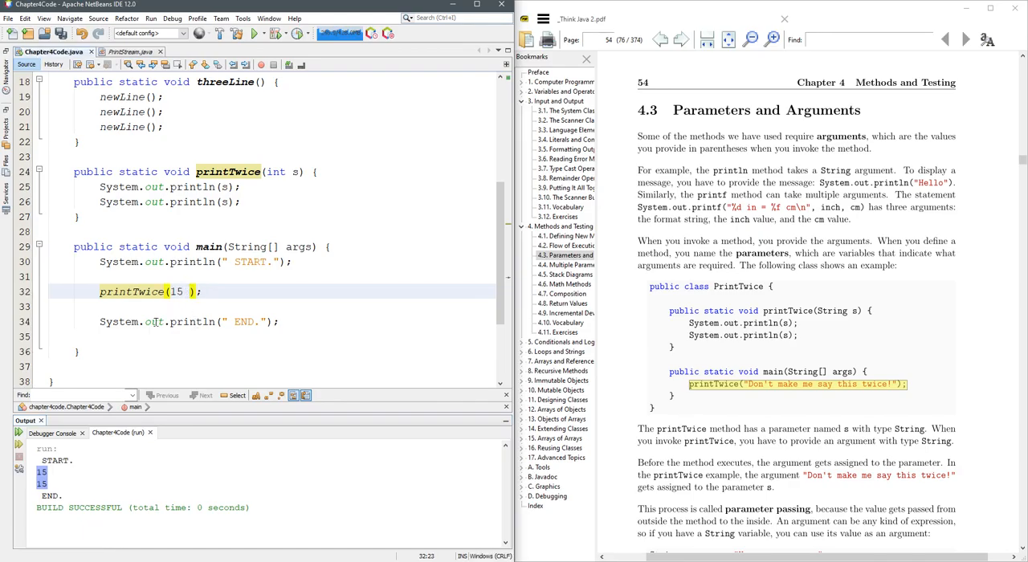
Extend the argument to 15 + 2 so main calls printTwice(15 + 2).
{"action": "type", "text": "+ 2"}
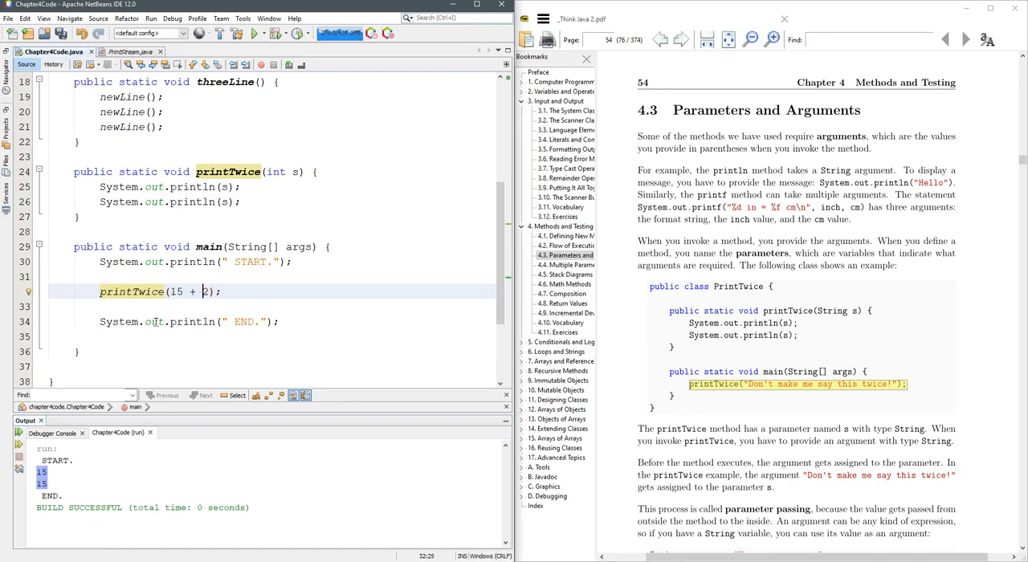